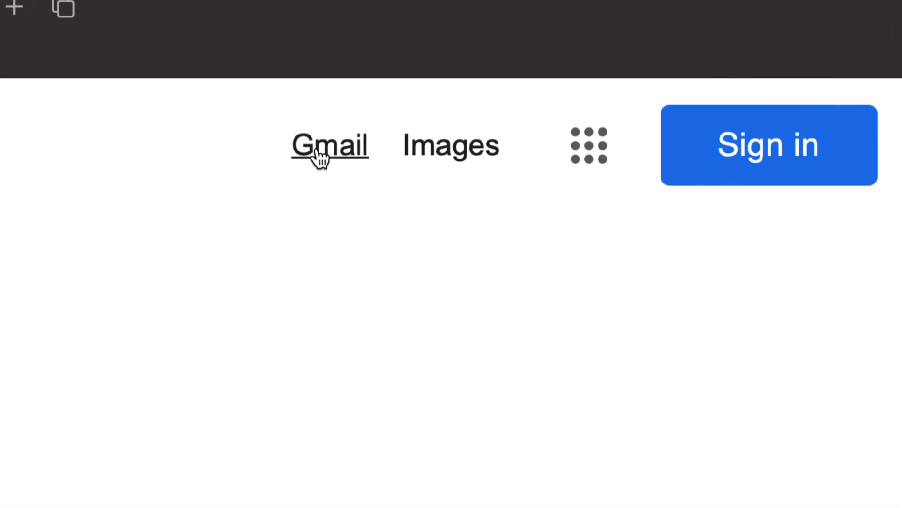
# - Go to Gmail's sign-in page and start creating a new Google account
pyautogui.click(330, 145)
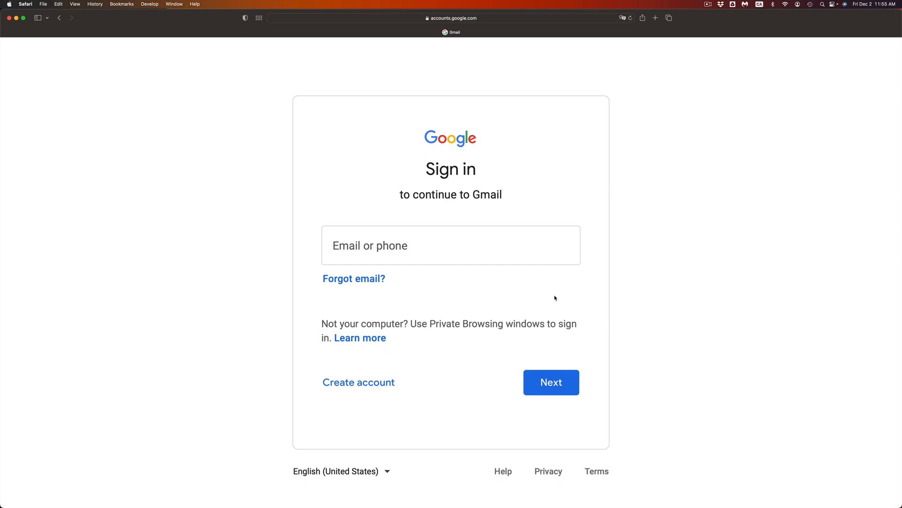
pyautogui.moveTo(358, 382)
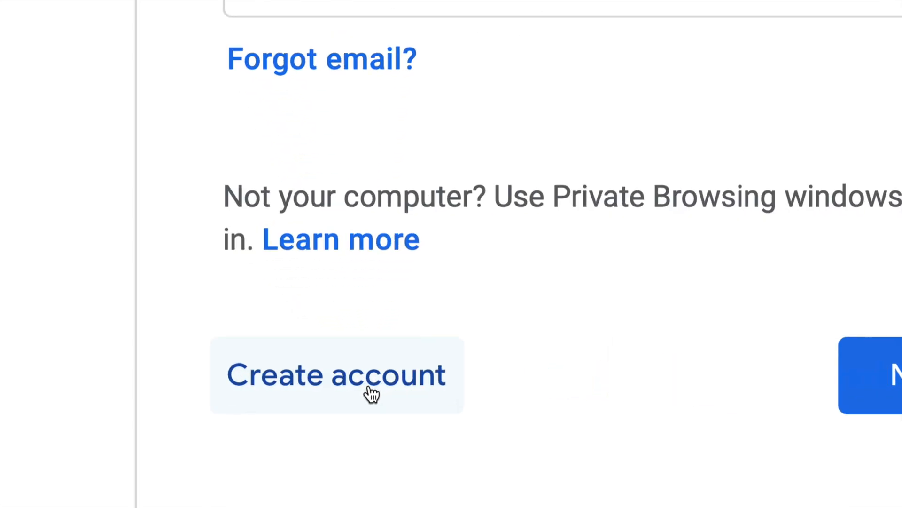
pyautogui.click(358, 382)
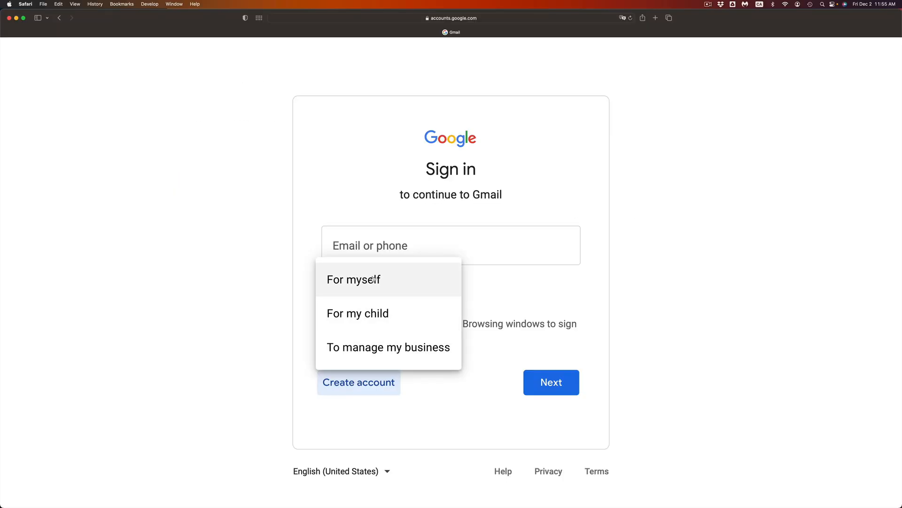
pyautogui.moveTo(390, 347)
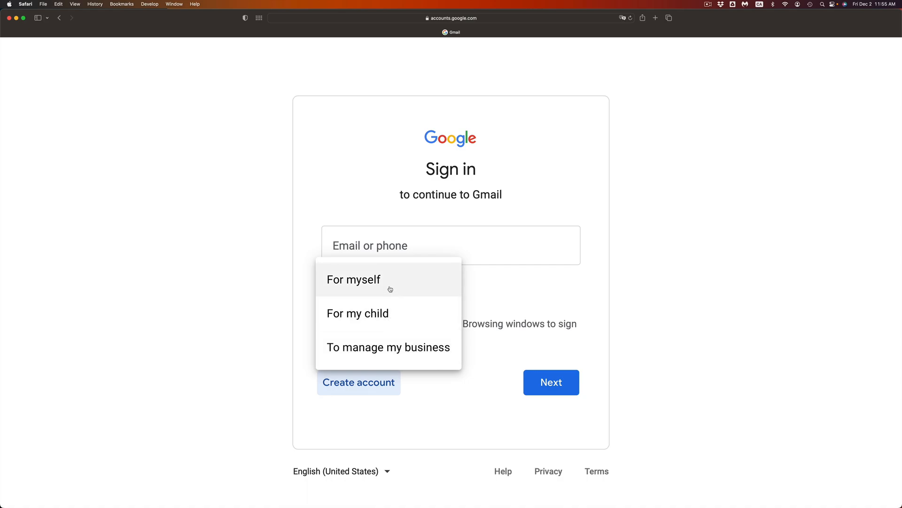
pyautogui.click(353, 279)
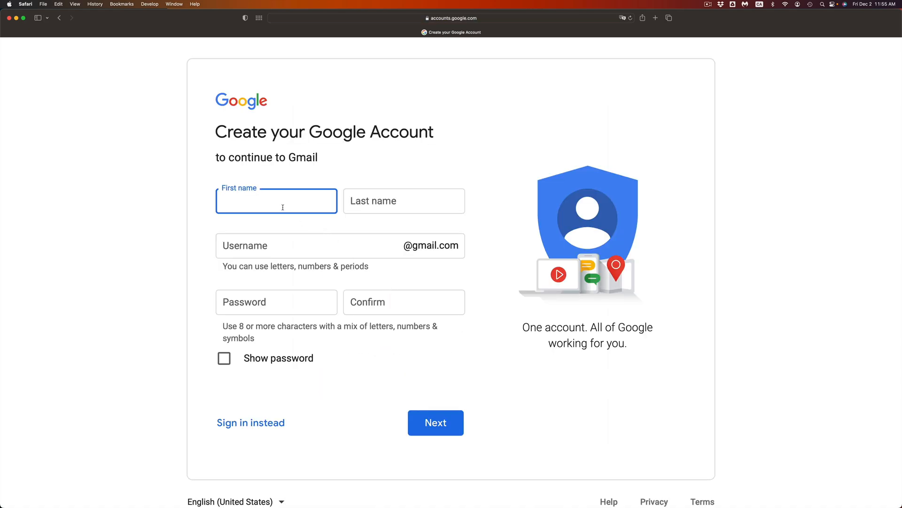
pyautogui.write('Design')
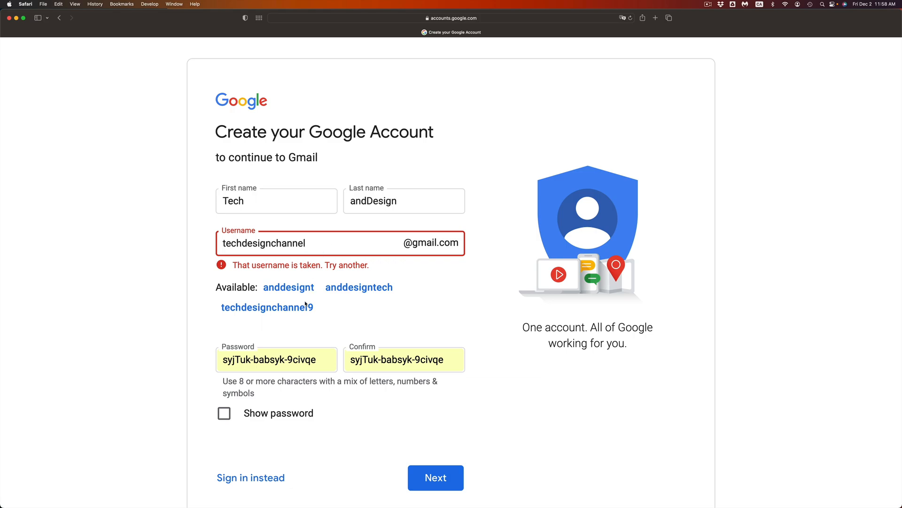
pyautogui.moveTo(320, 312)
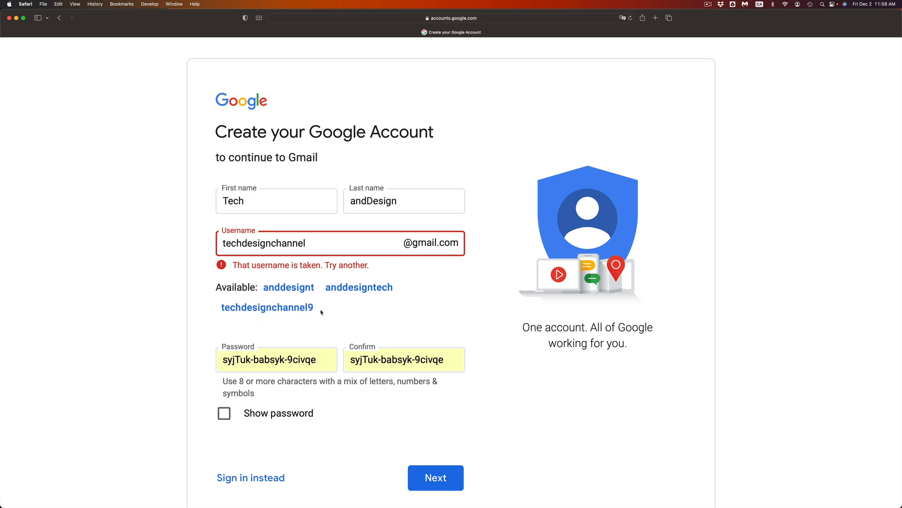
pyautogui.moveTo(273, 313)
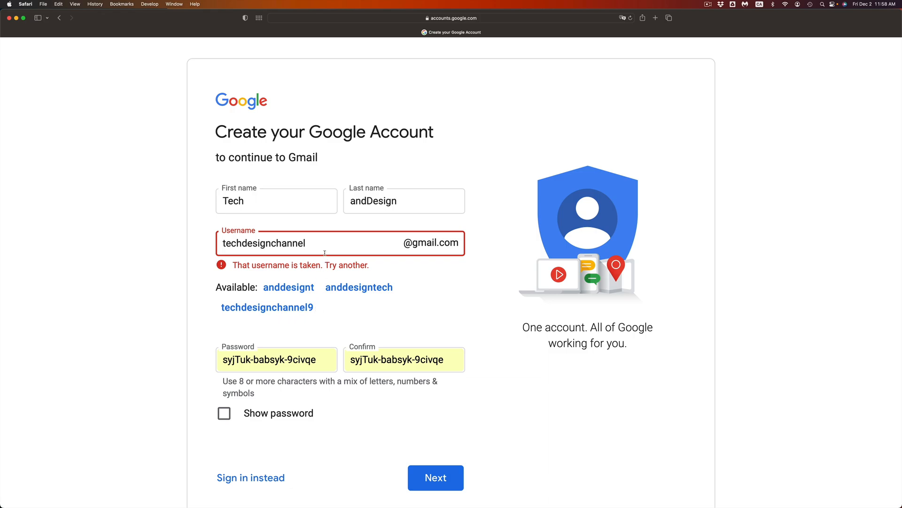
pyautogui.write('2022')
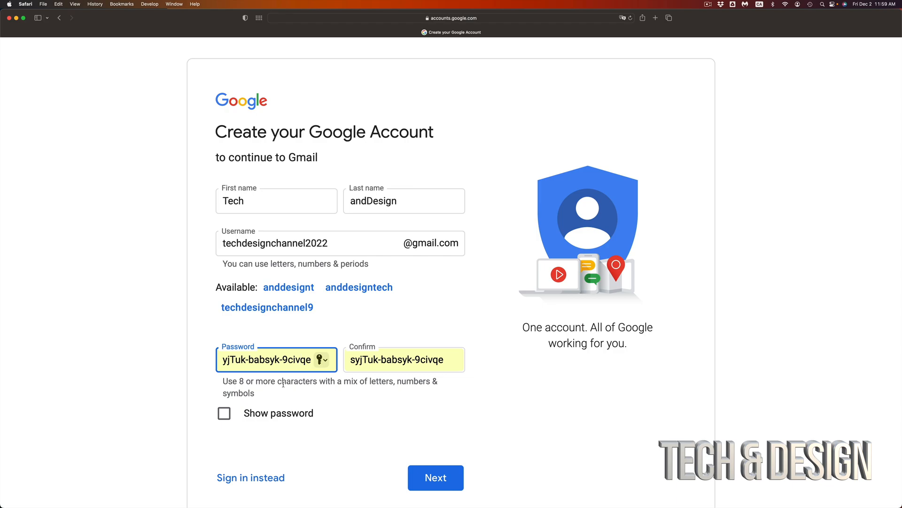
pyautogui.click(224, 413)
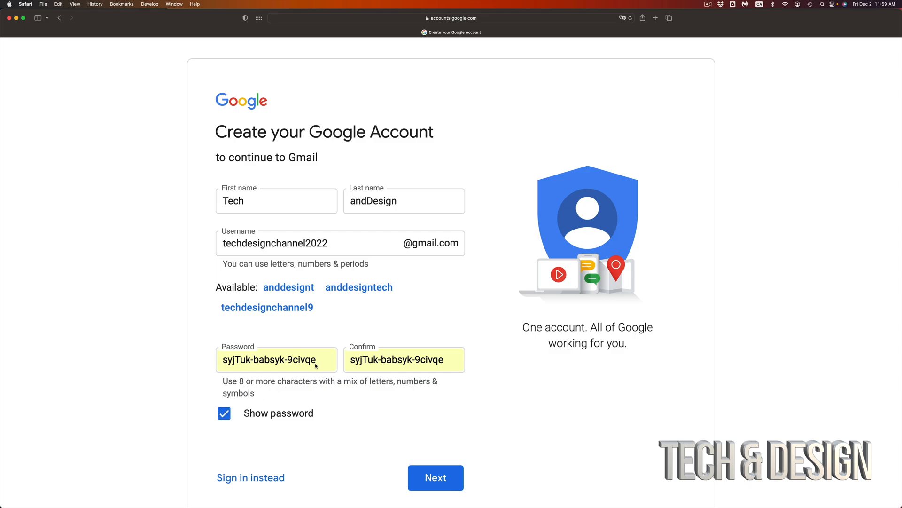
pyautogui.click(276, 359)
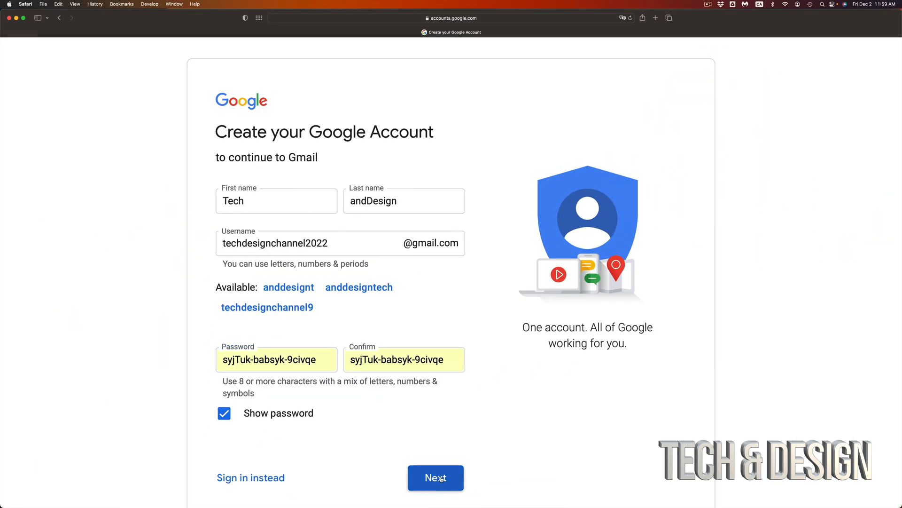
pyautogui.click(435, 477)
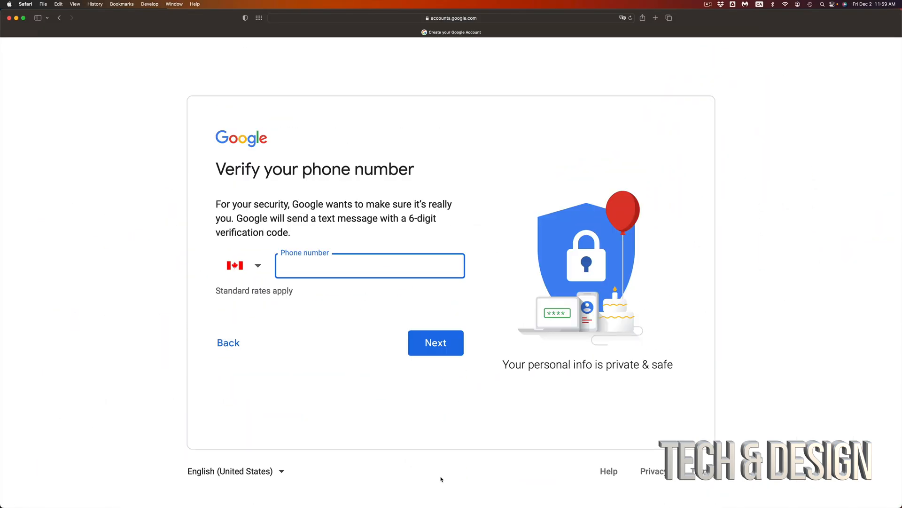
pyautogui.moveTo(409, 410)
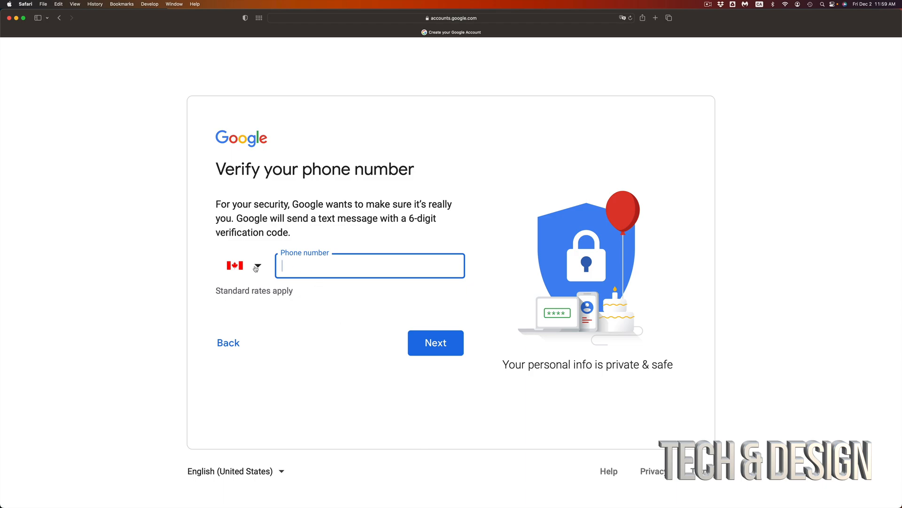
pyautogui.click(239, 265)
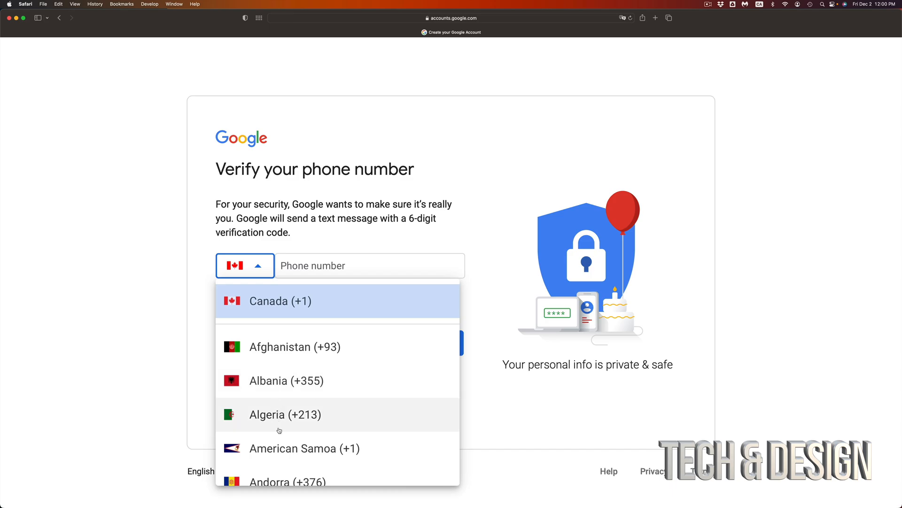
pyautogui.scroll(-3)
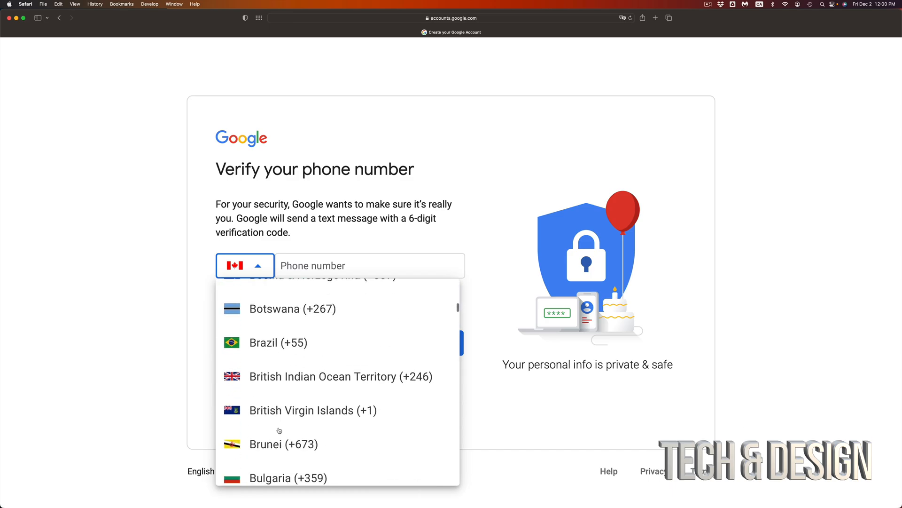
pyautogui.scroll(-3)
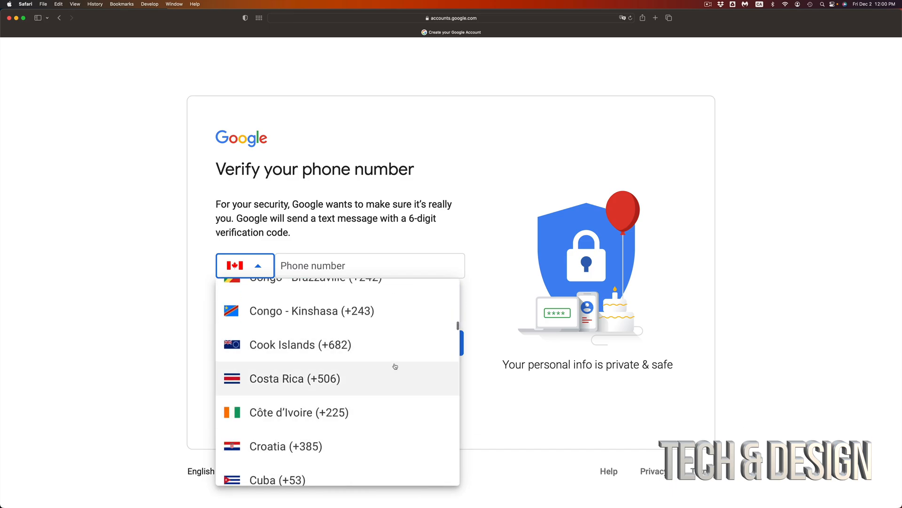
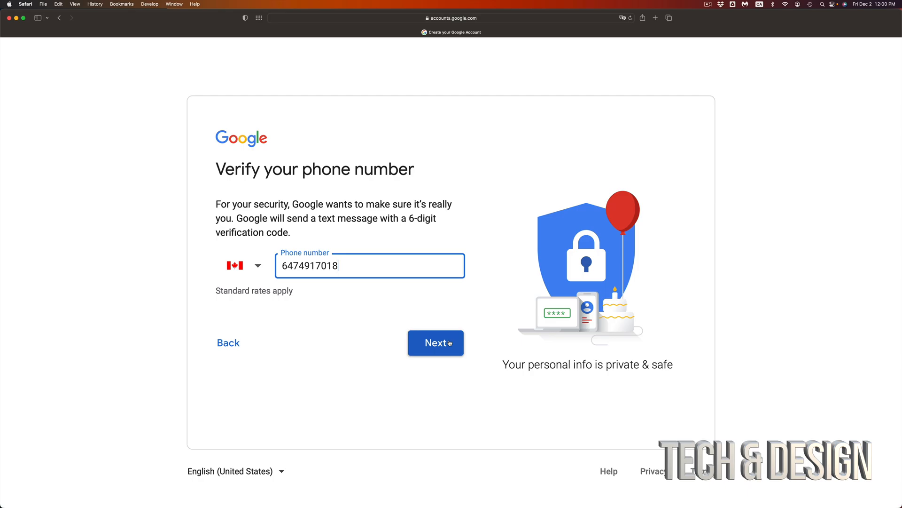
# - Request the texted code, enter the 6-digit code, and verify it
pyautogui.click(435, 343)
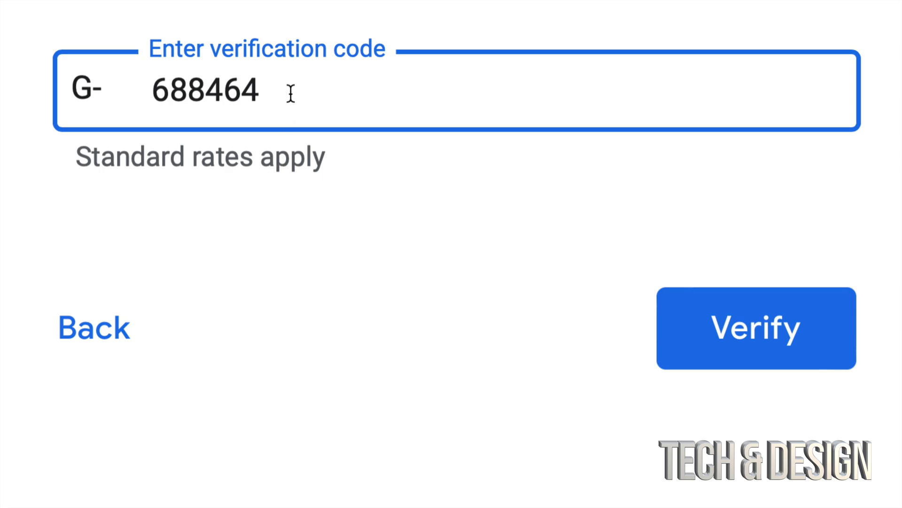
pyautogui.doubleClick(205, 90)
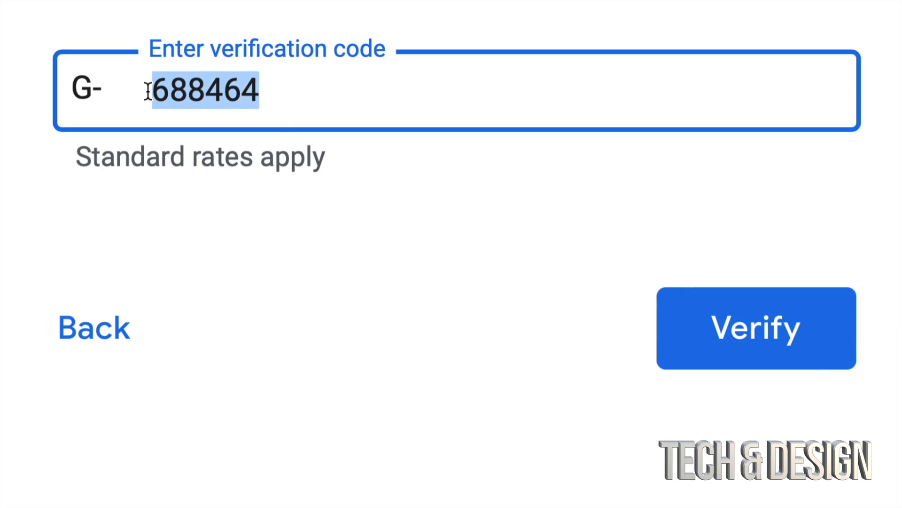
pyautogui.click(253, 90)
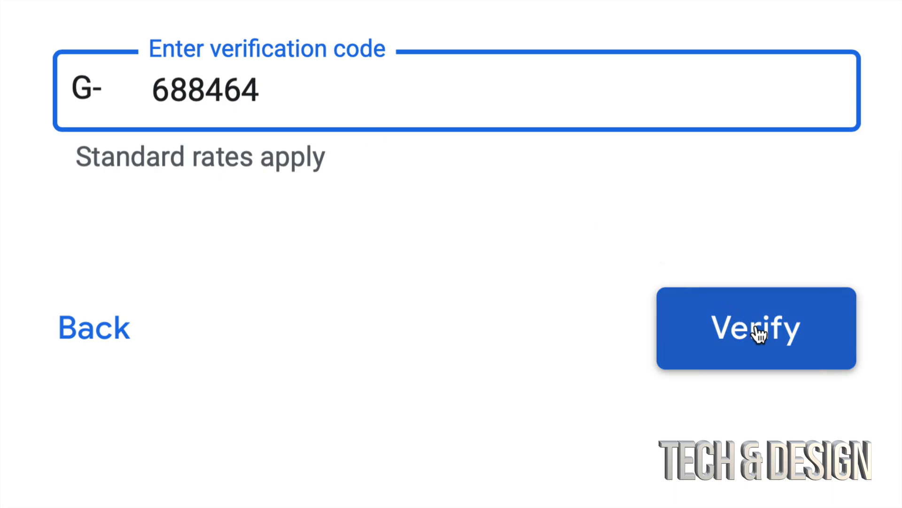
pyautogui.click(756, 328)
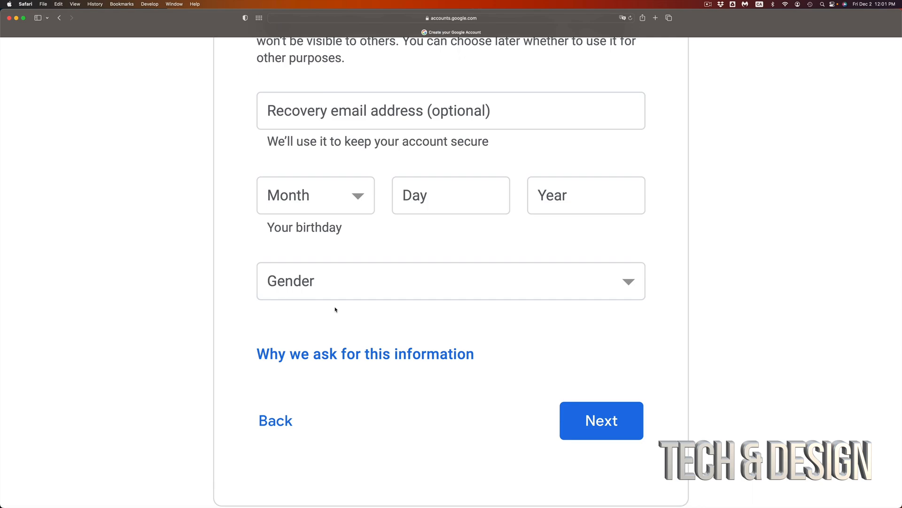
pyautogui.scroll(-3)
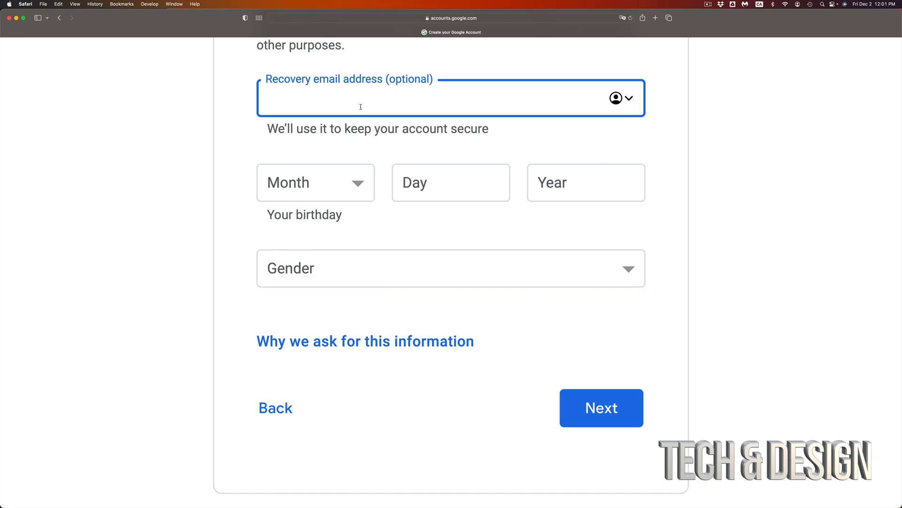
pyautogui.click(316, 182)
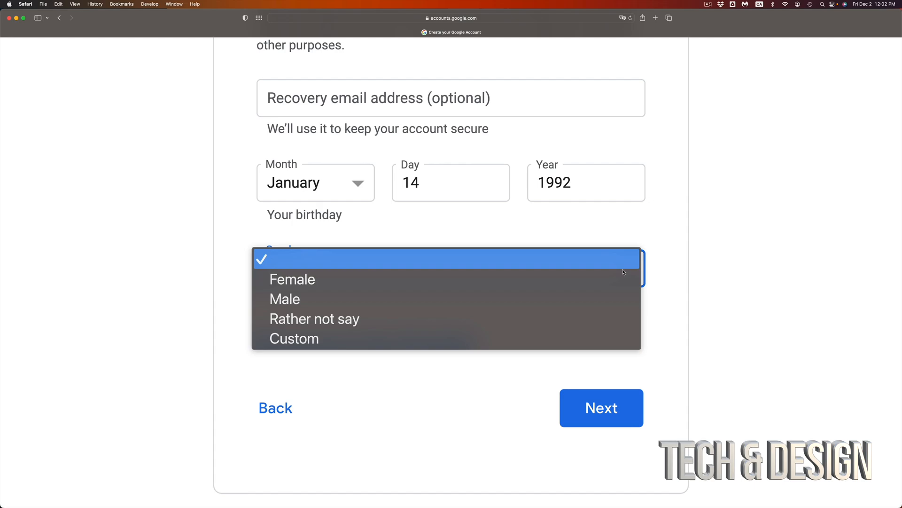
pyautogui.moveTo(440, 318)
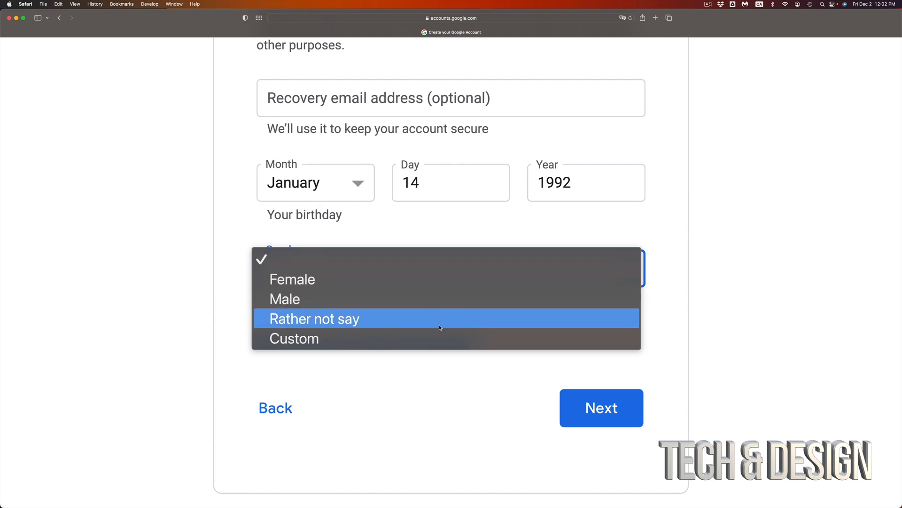
pyautogui.click(285, 299)
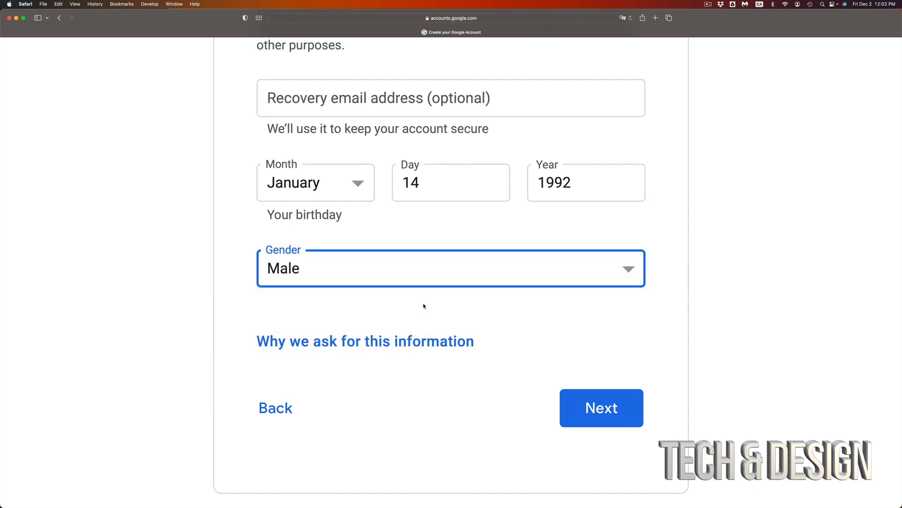
pyautogui.scroll(-3)
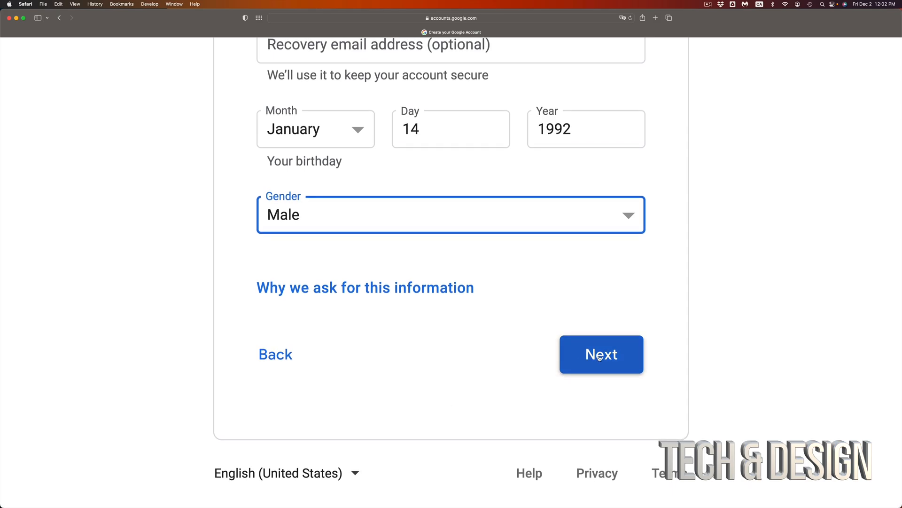
pyautogui.click(601, 354)
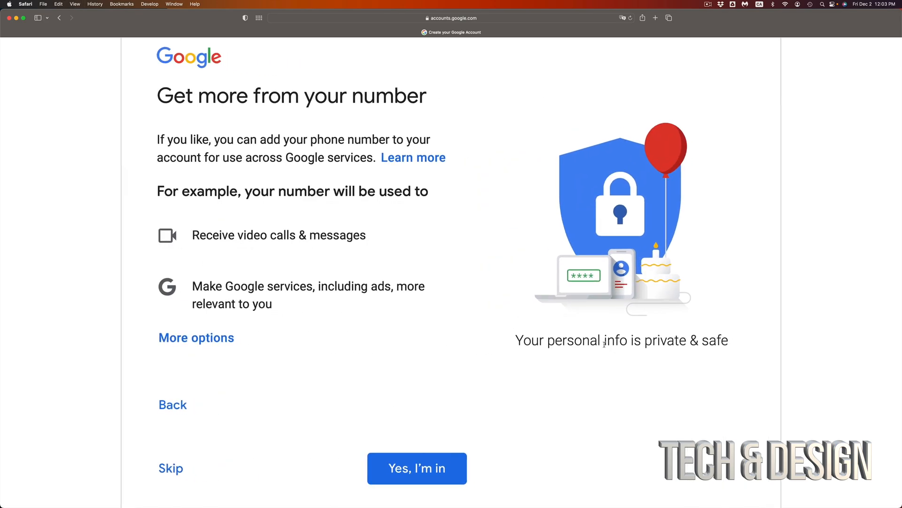
# - Scroll through Google's Privacy and Terms and agree to them
pyautogui.scroll(-3)
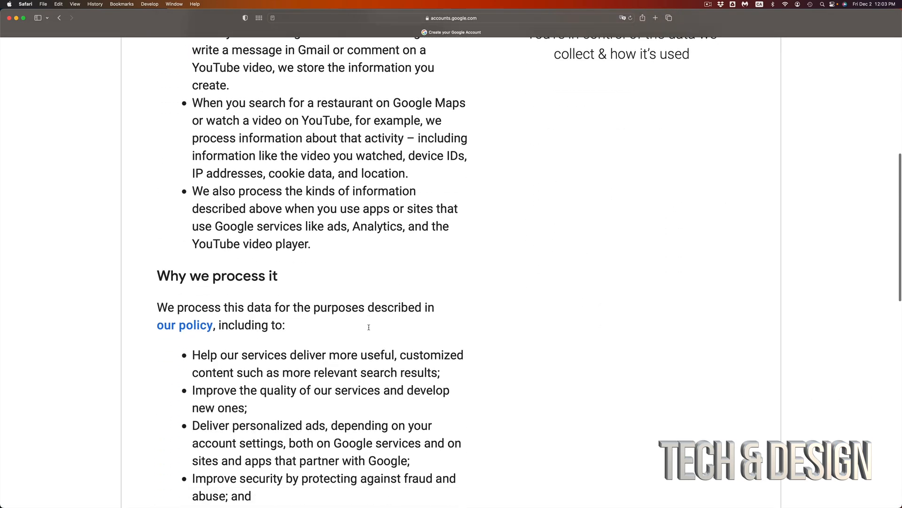
pyautogui.scroll(-3)
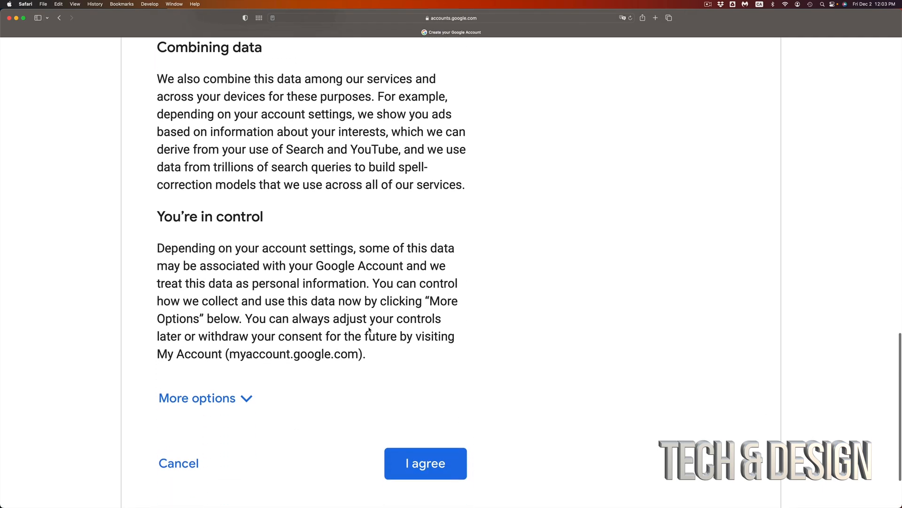
pyautogui.scroll(-3)
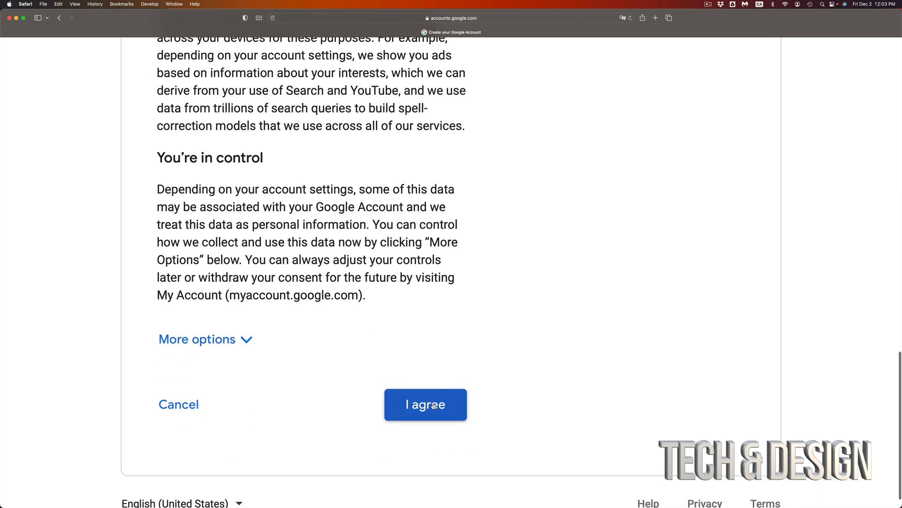
pyautogui.click(425, 405)
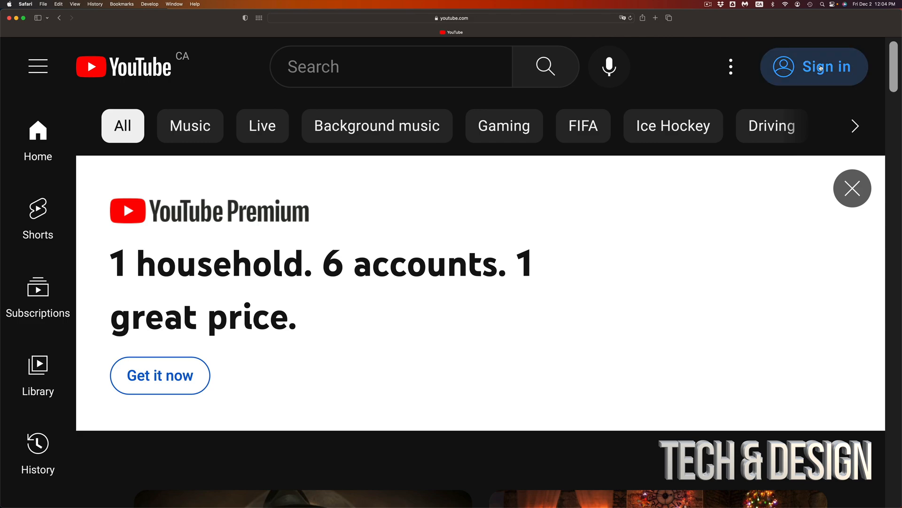
# - Start signing in to YouTube from the top-right Sign in button
pyautogui.click(813, 66)
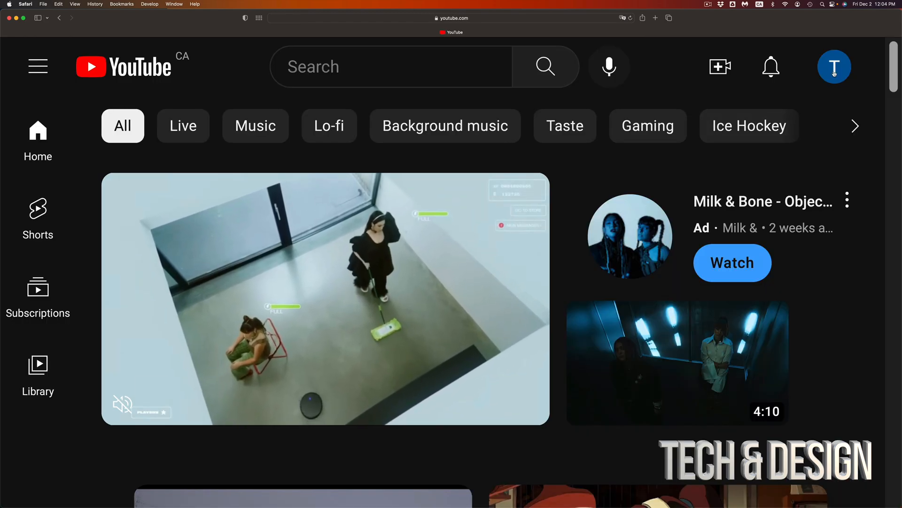
# - Open YouTube Studio from the account avatar menu to begin channel setup
pyautogui.click(834, 66)
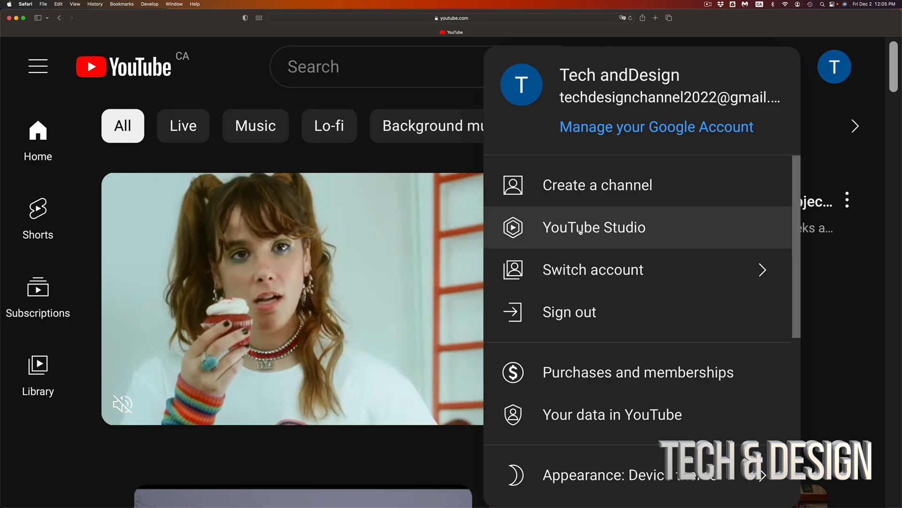
pyautogui.click(597, 185)
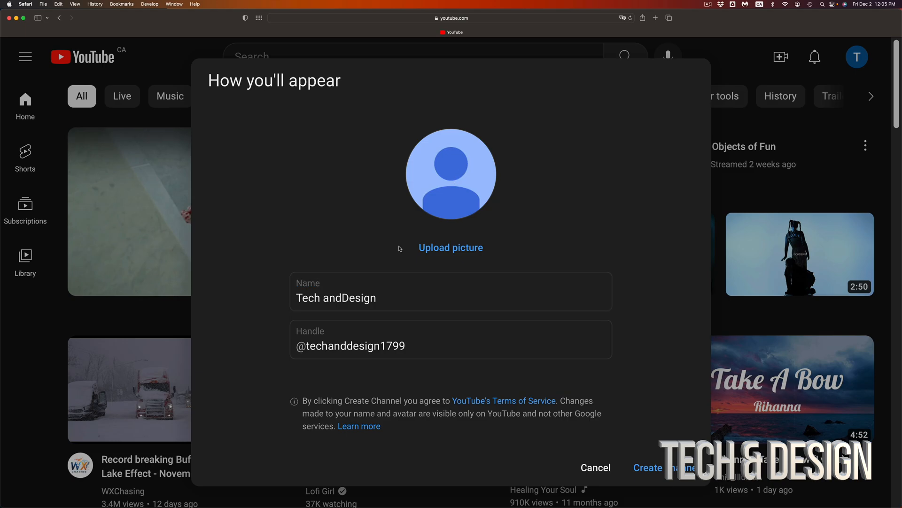
pyautogui.click(385, 299)
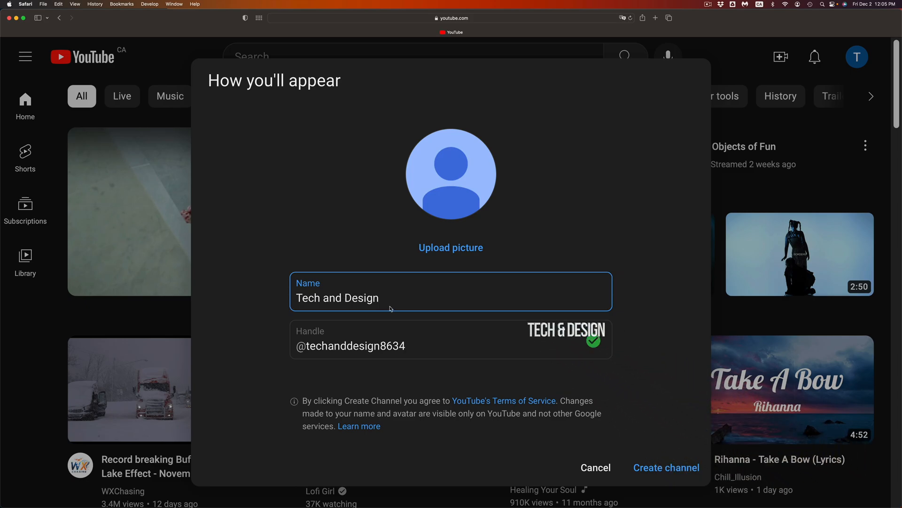
pyautogui.click(354, 346)
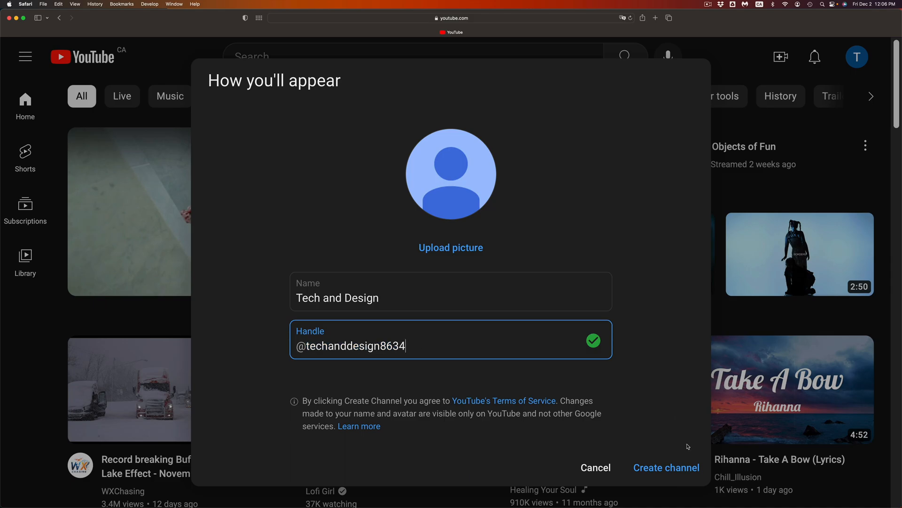
pyautogui.moveTo(666, 467)
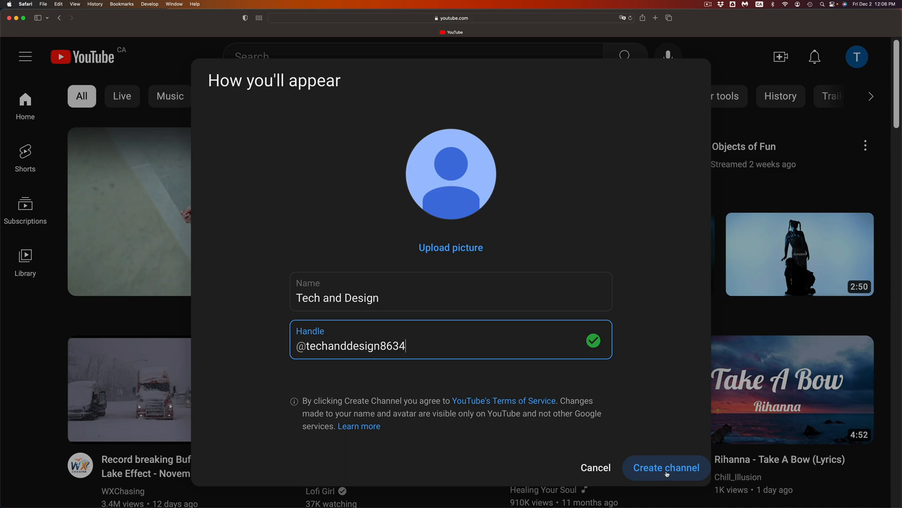
pyautogui.click(666, 466)
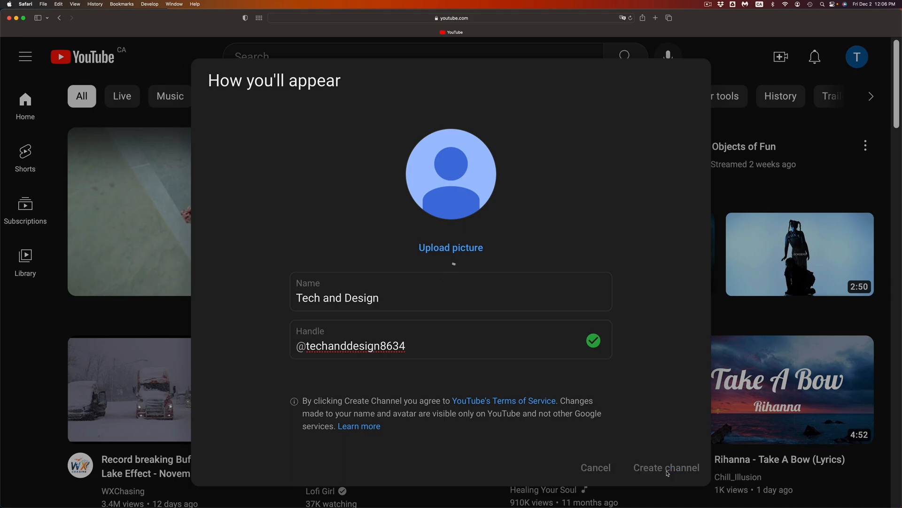
pyautogui.click(666, 467)
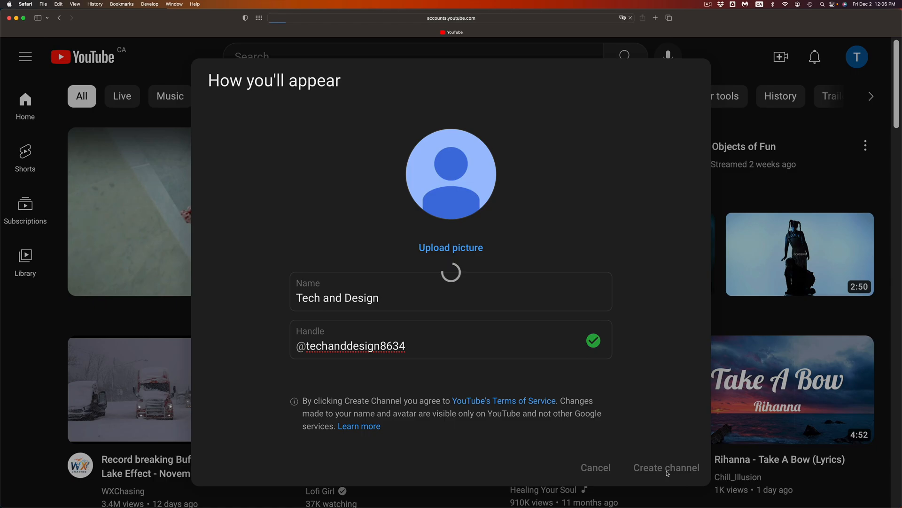
pyautogui.click(666, 467)
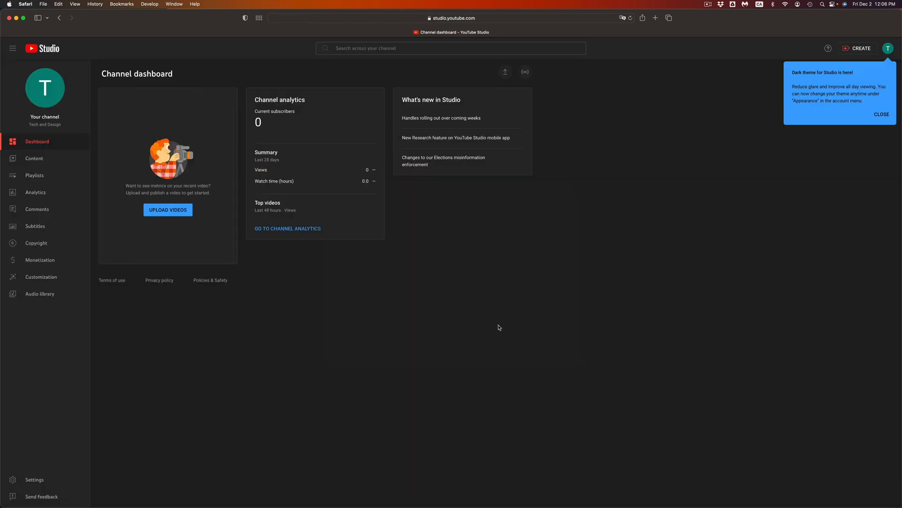
pyautogui.moveTo(669, 189)
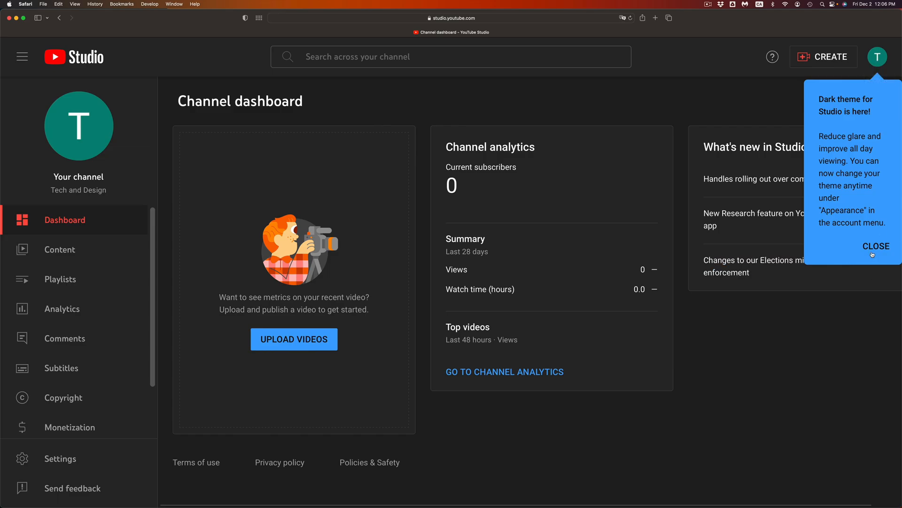
# - Dismiss the dark theme tip and show CREATE's Upload videos and Go live options
pyautogui.click(876, 246)
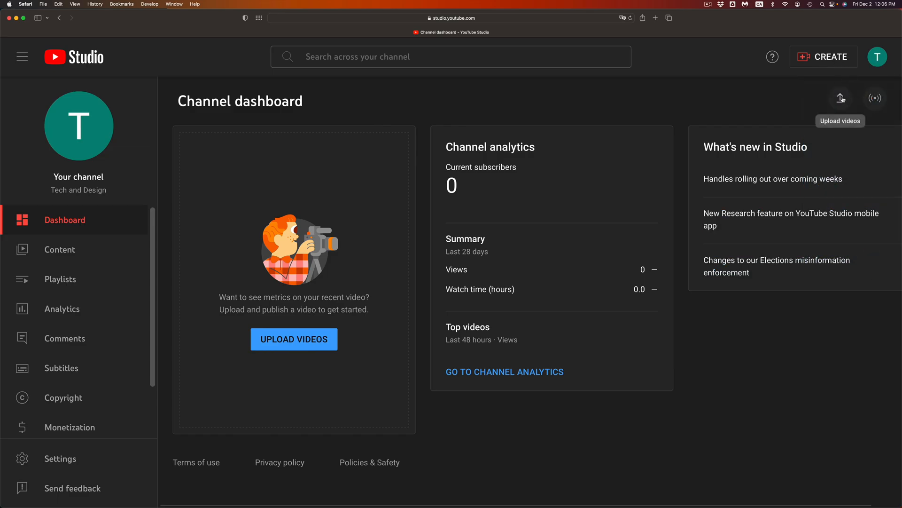
pyautogui.moveTo(875, 98)
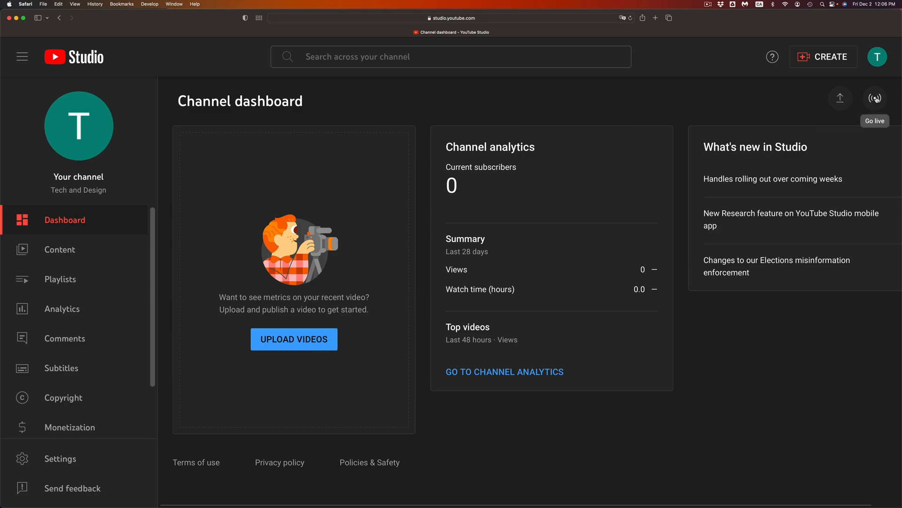
pyautogui.click(824, 56)
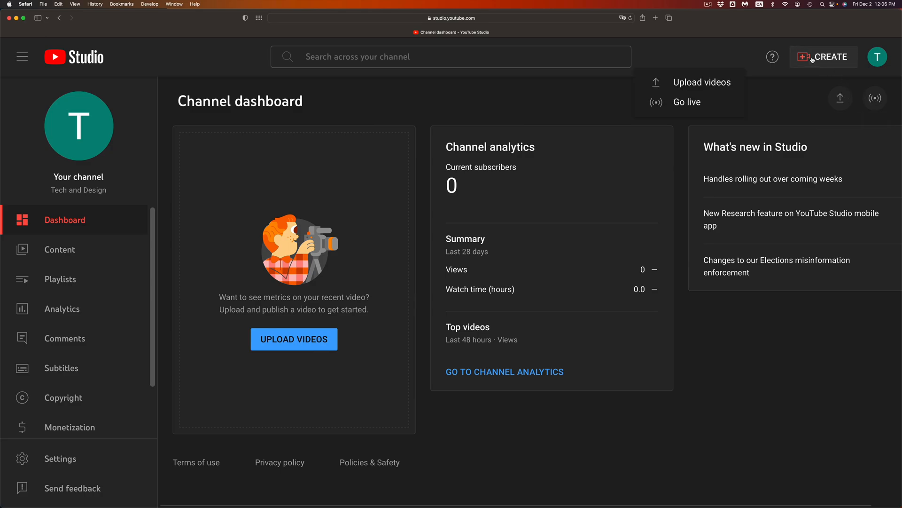
pyautogui.click(823, 56)
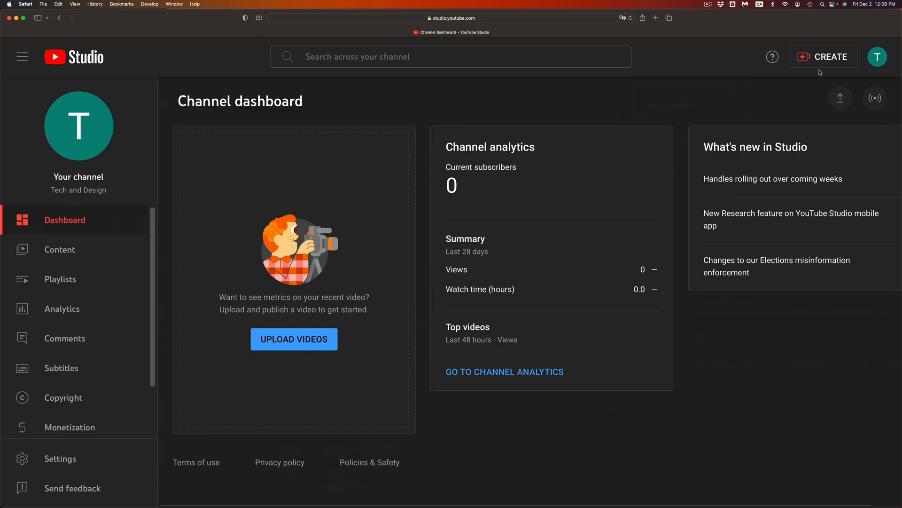
pyautogui.moveTo(840, 57)
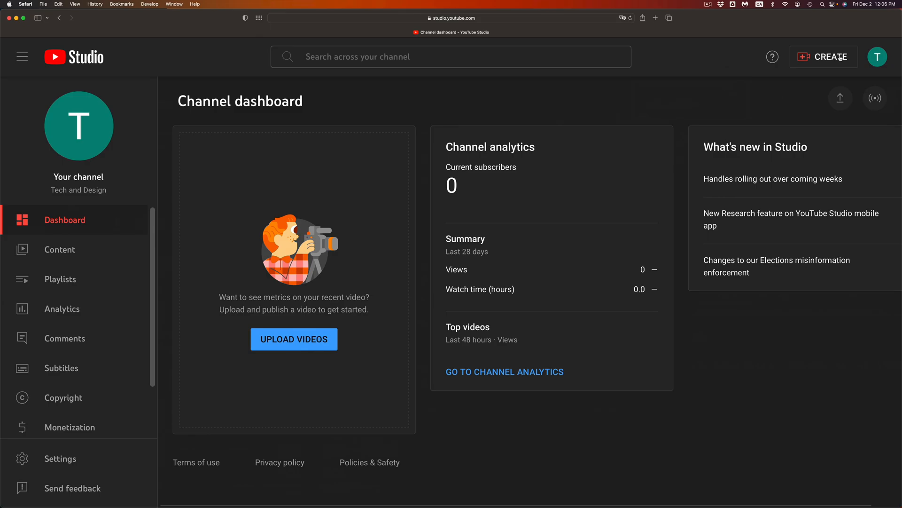
pyautogui.click(823, 57)
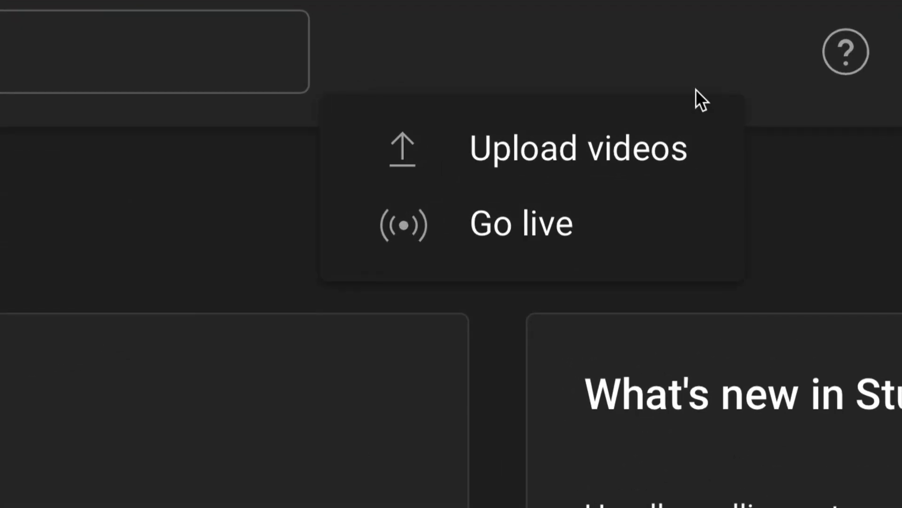
pyautogui.moveTo(556, 168)
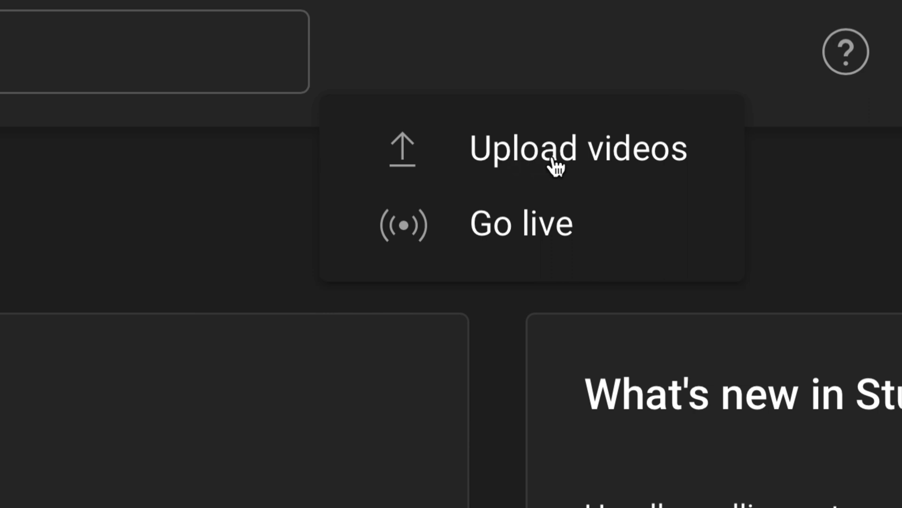